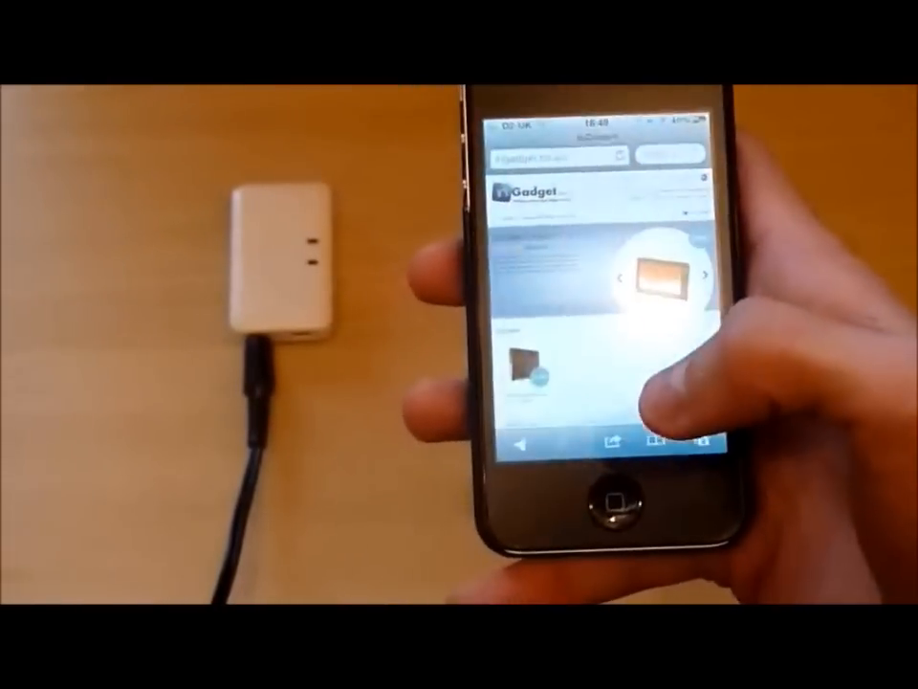
{"action": "left_click", "coordinate": [616, 497]}
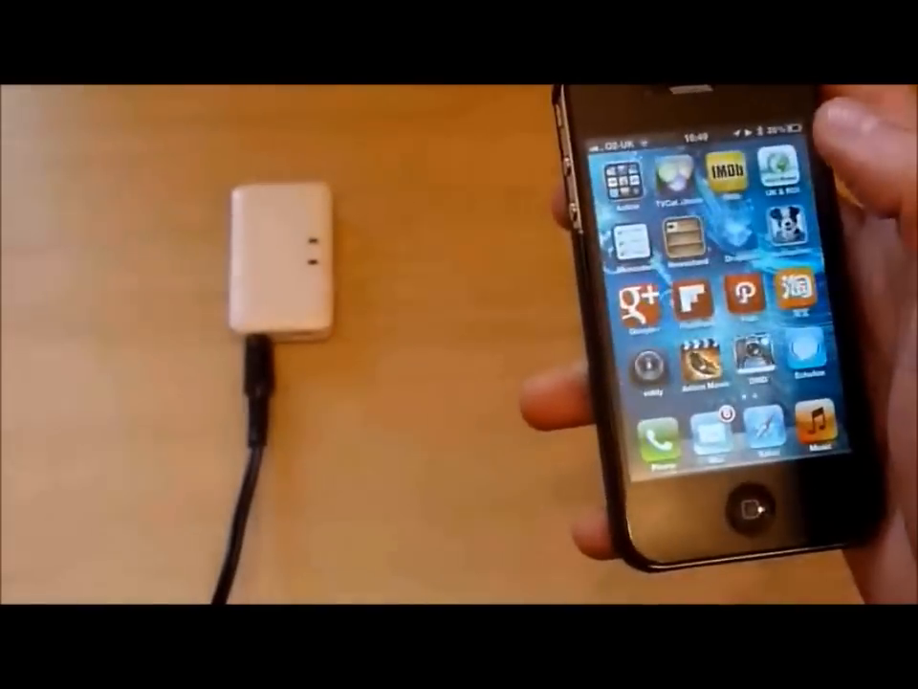